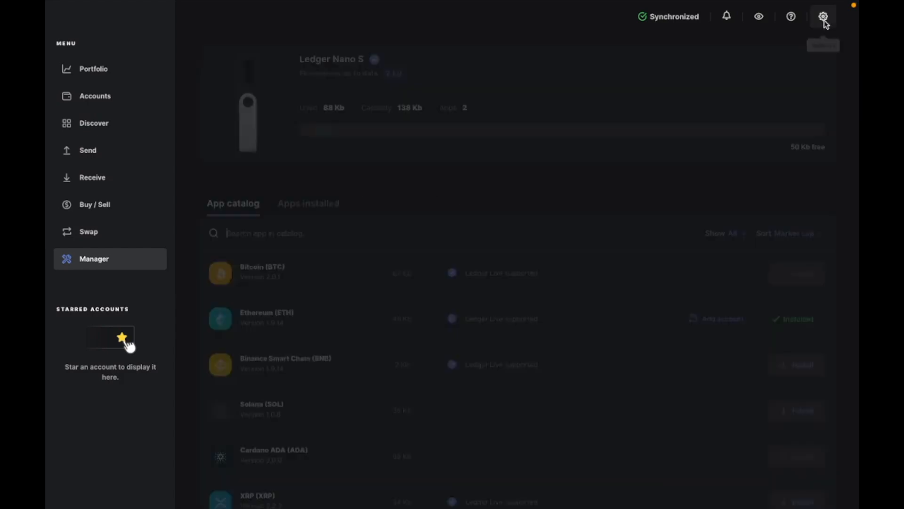
Enable Developer mode under Experimental features in Settings, then go back to Manager
left_click(824, 16)
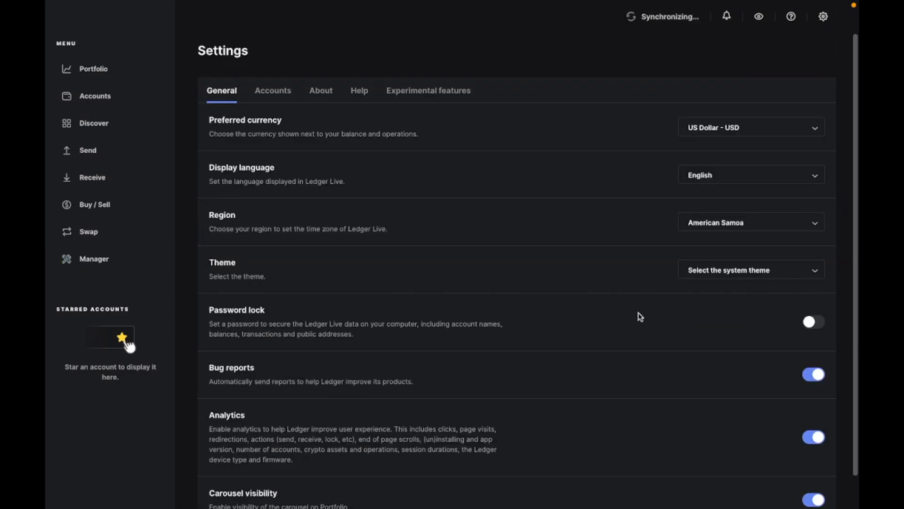
left_click(428, 90)
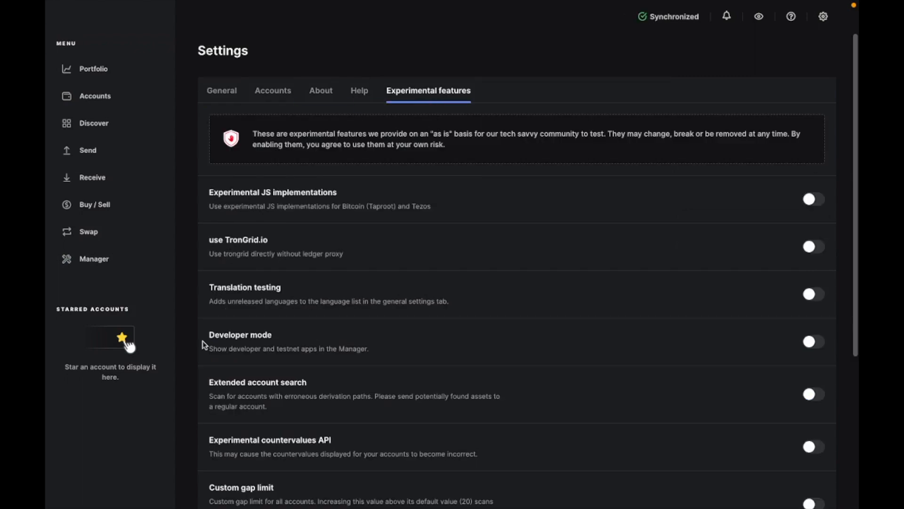
left_click(813, 341)
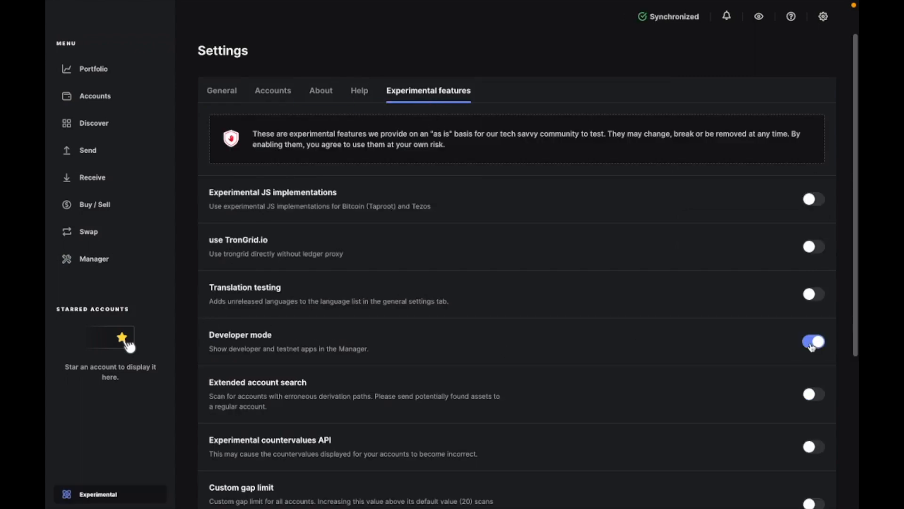
left_click(93, 258)
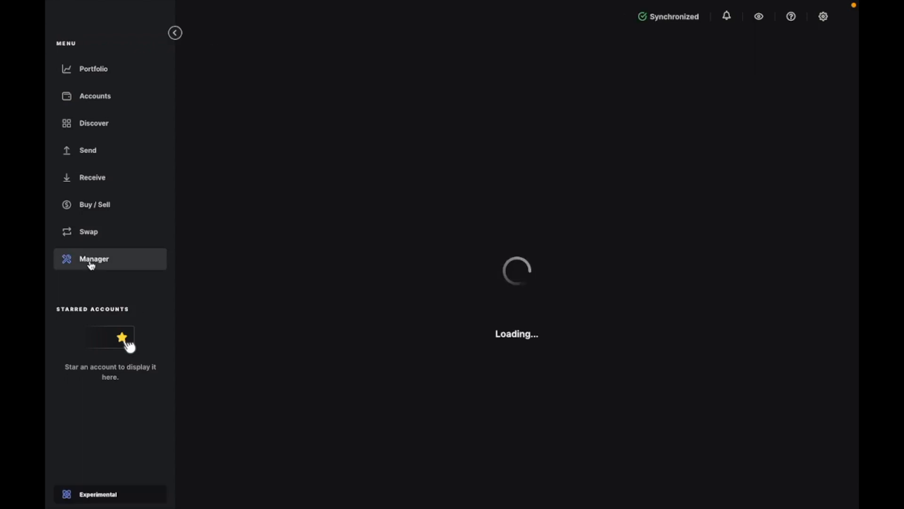
Search the app catalog for 'helium' and install the Helium app on the Nano S
left_click(94, 258)
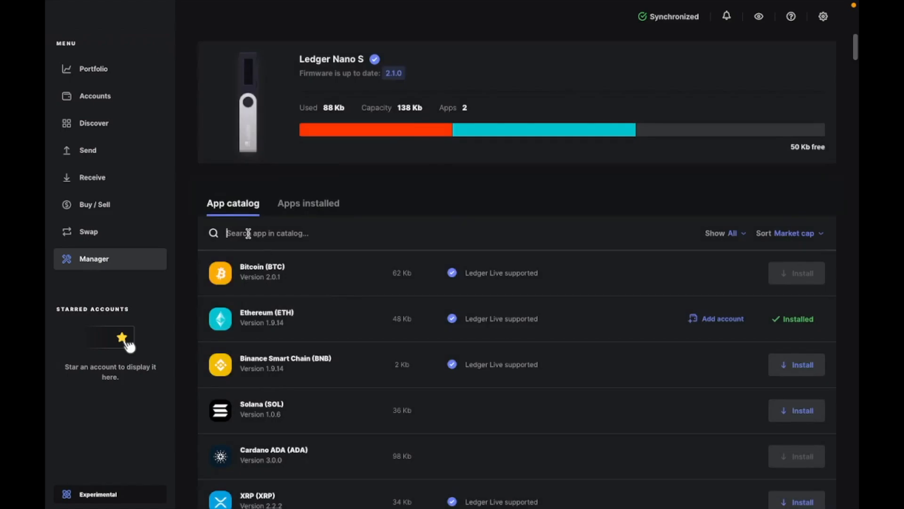
type("heliu")
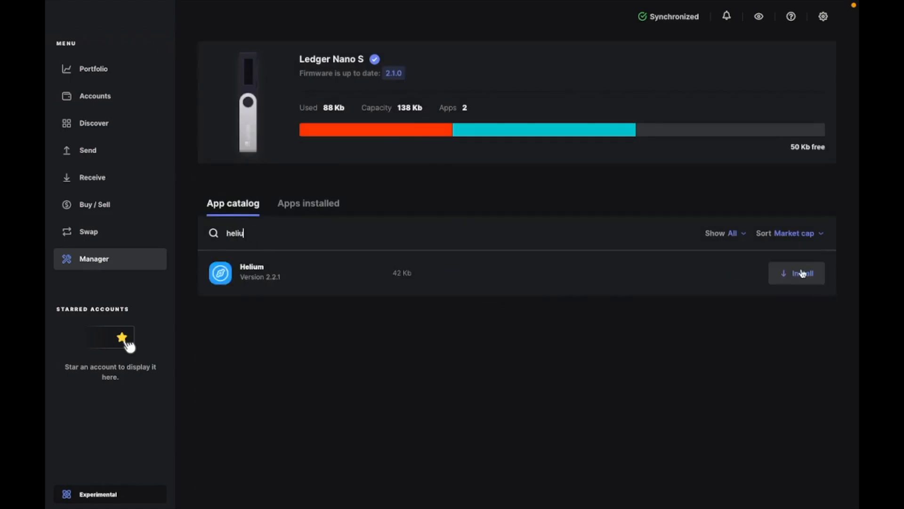
left_click(797, 273)
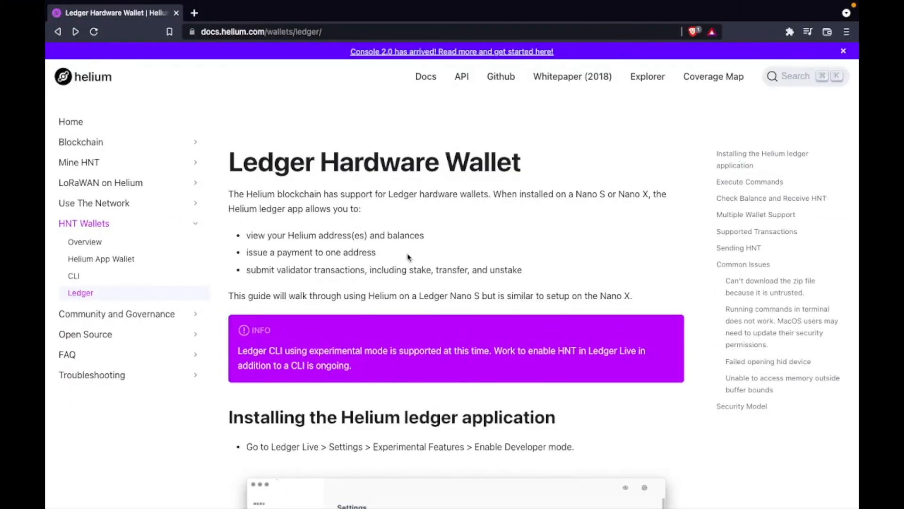
mouse_move(329, 233)
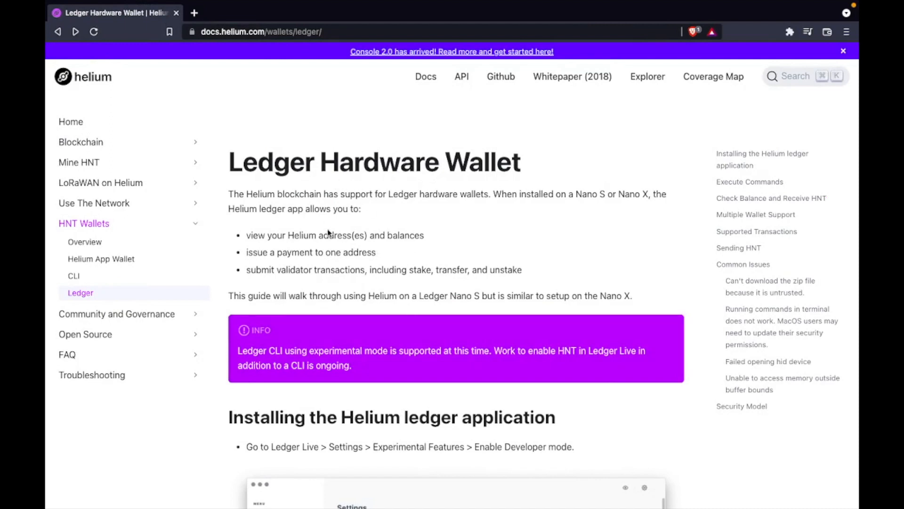
Scroll the Ledger wallet guide to Execute Commands and follow the GitHub releases link
scroll("down", 3)
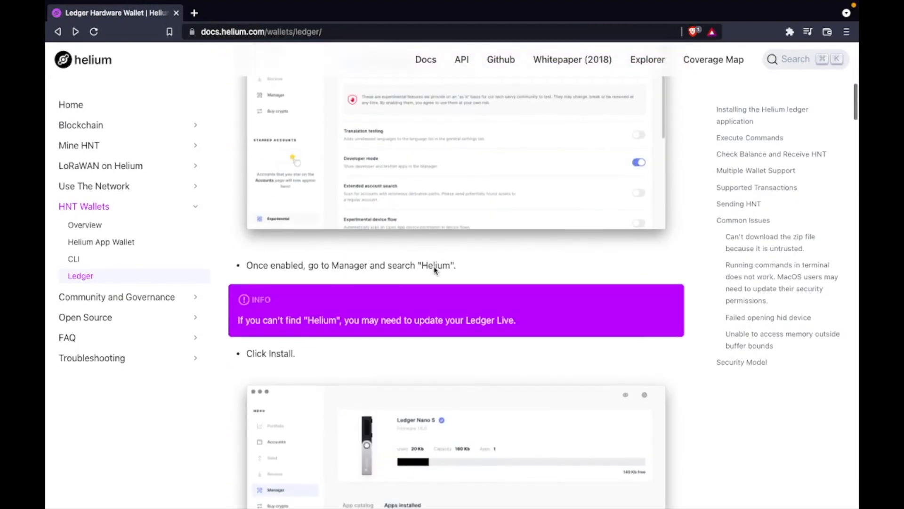
scroll("down", 3)
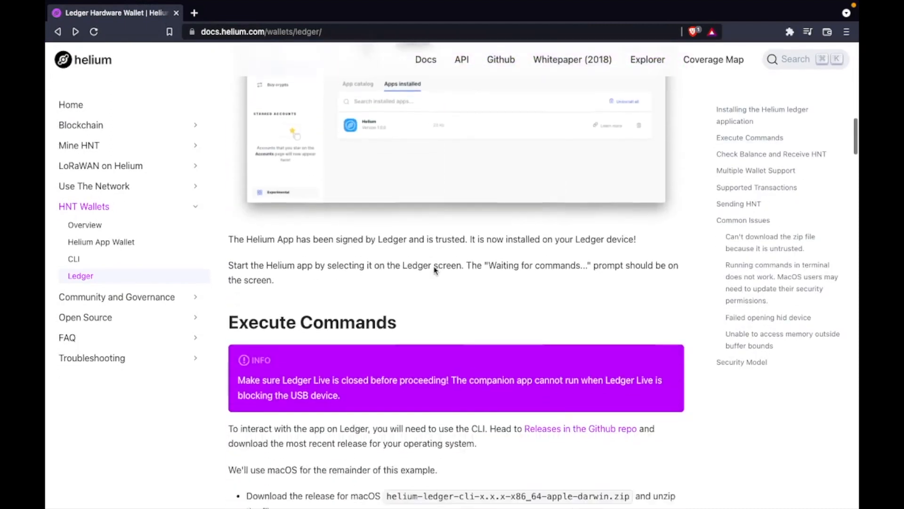
scroll("down", 3)
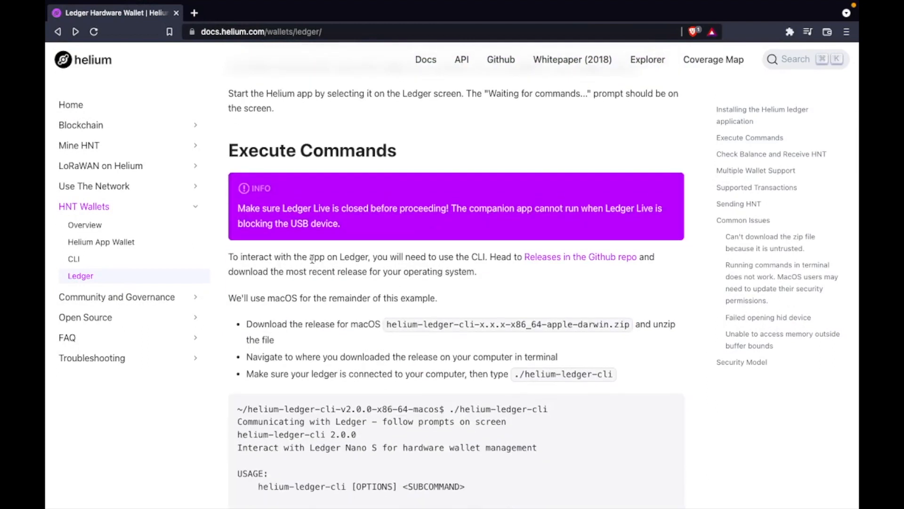
left_click_drag(229, 256, 477, 271)
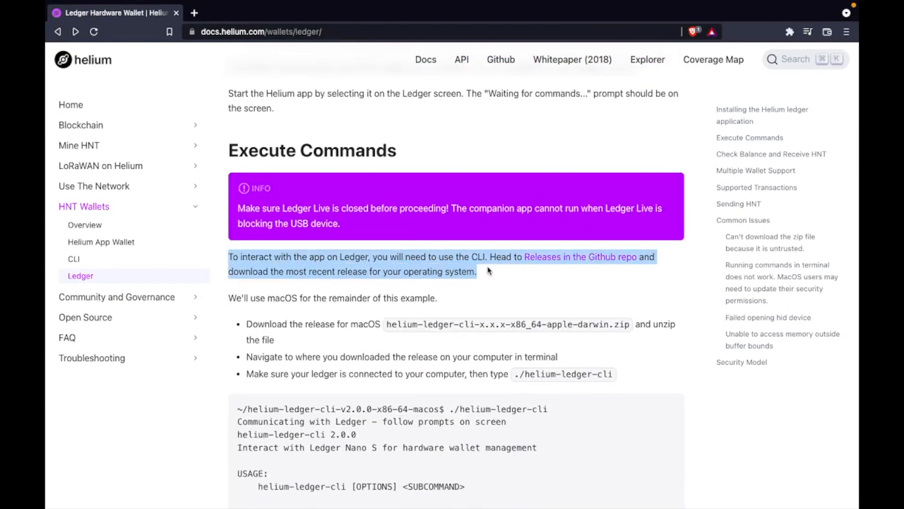
left_click(582, 256)
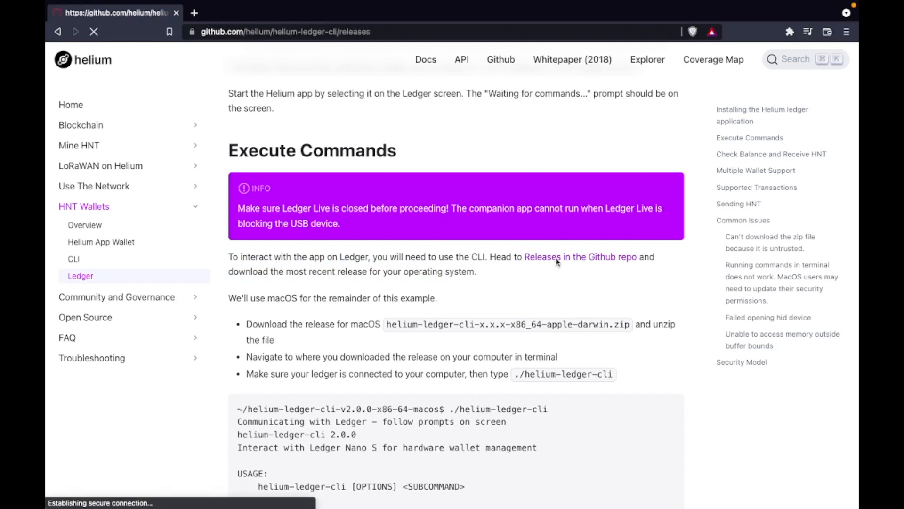
Download helium-ledger-cli-v2.1.3-x86-64-macos.tar.gz and save it to the tutorial folder
left_click(582, 256)
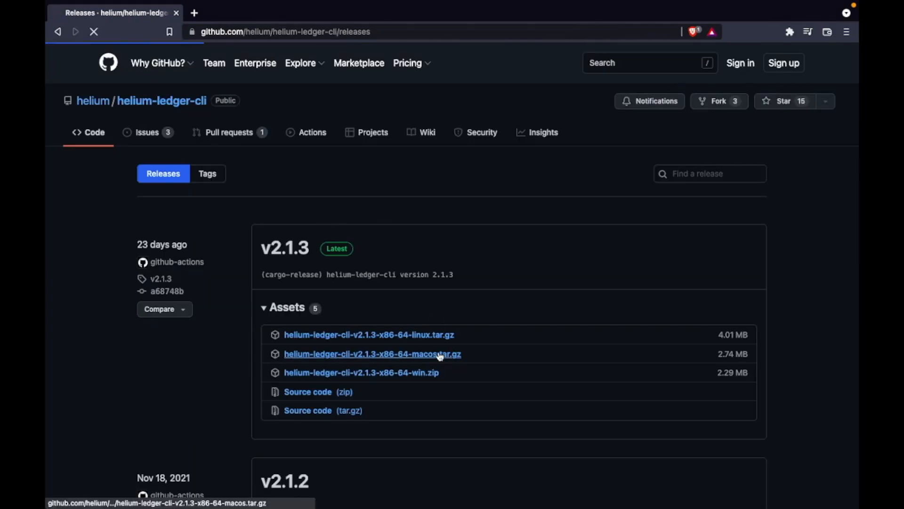
left_click(372, 353)
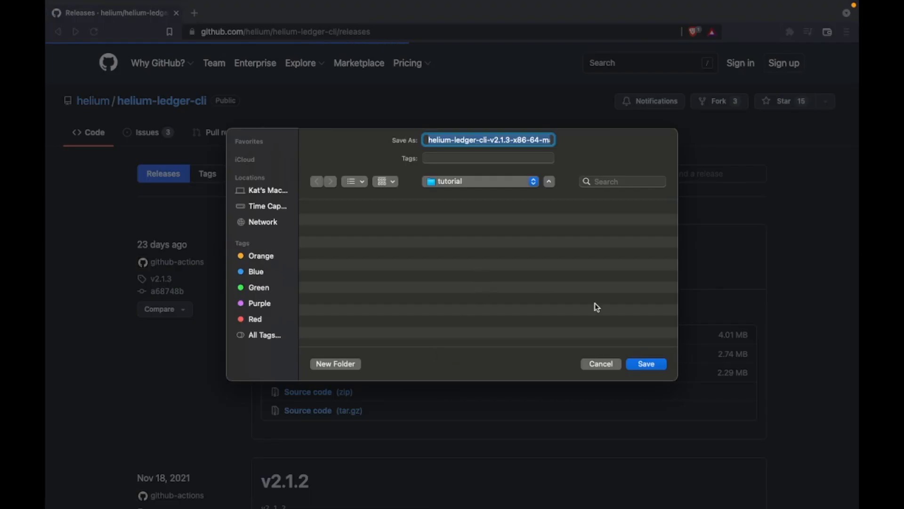
left_click(645, 363)
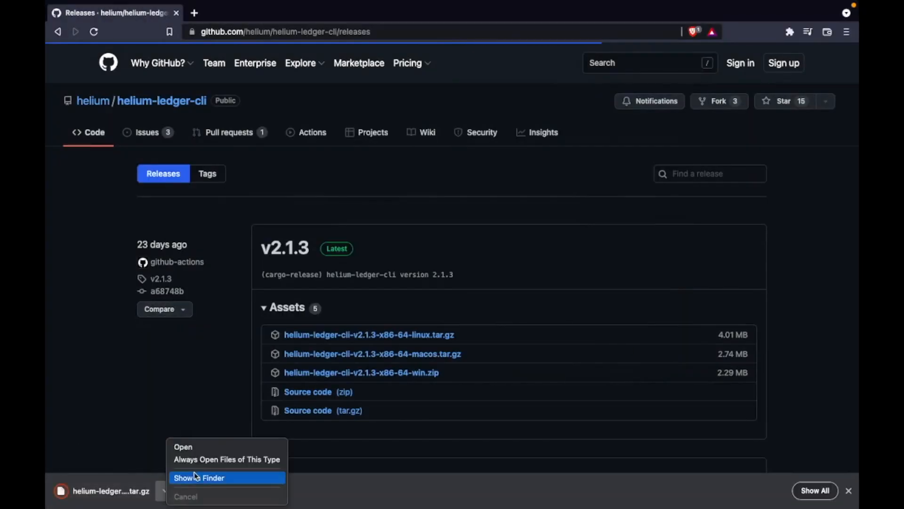
Reveal the archive in Finder, extract it, and open the helium-ledger-cli-v2.1.3-x86-64-macos folder
left_click(199, 478)
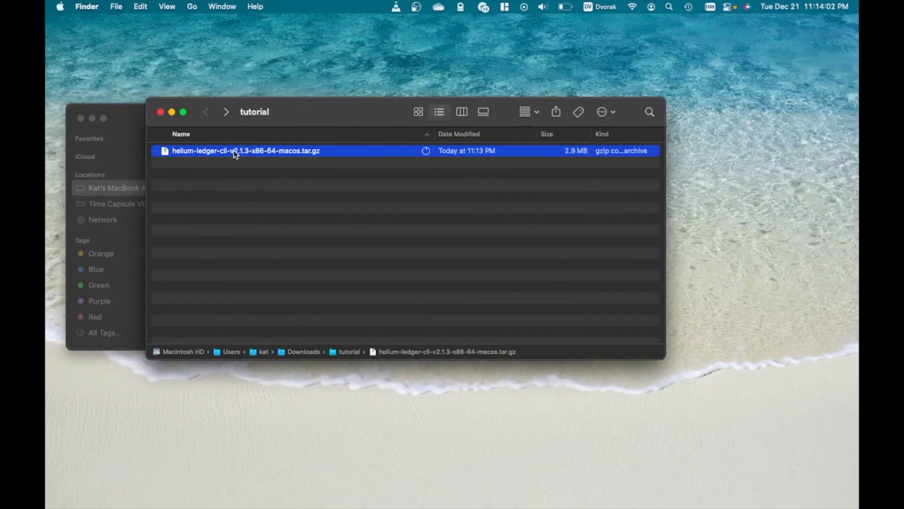
double_click(245, 150)
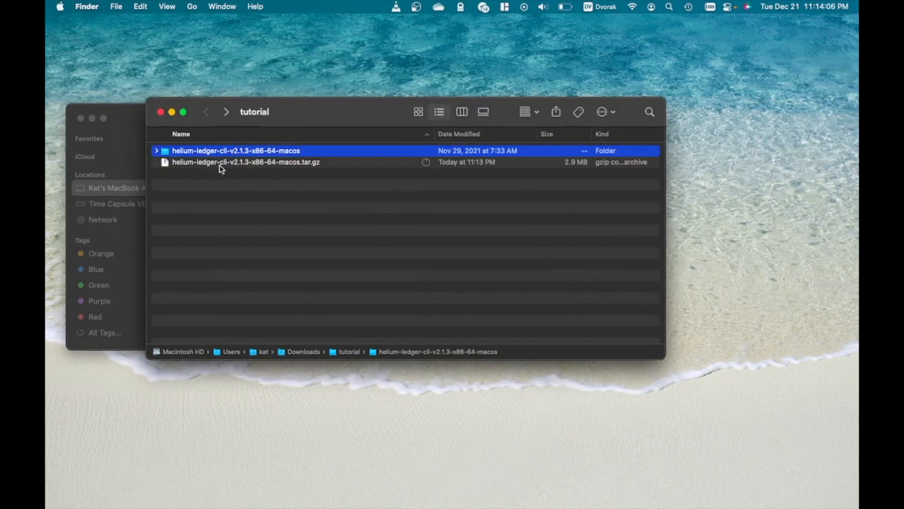
double_click(235, 151)
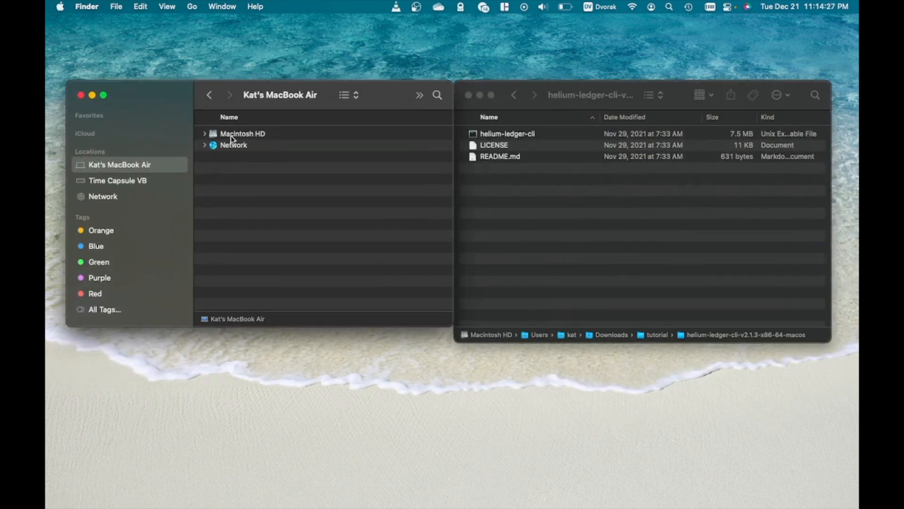
Open a second Finder window at /usr/local/bin via Go to Folder
double_click(243, 133)
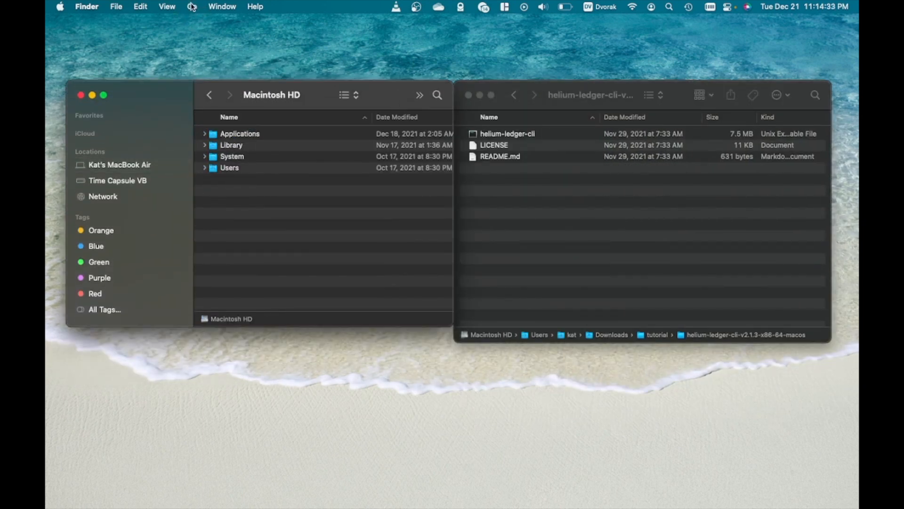
left_click(191, 7)
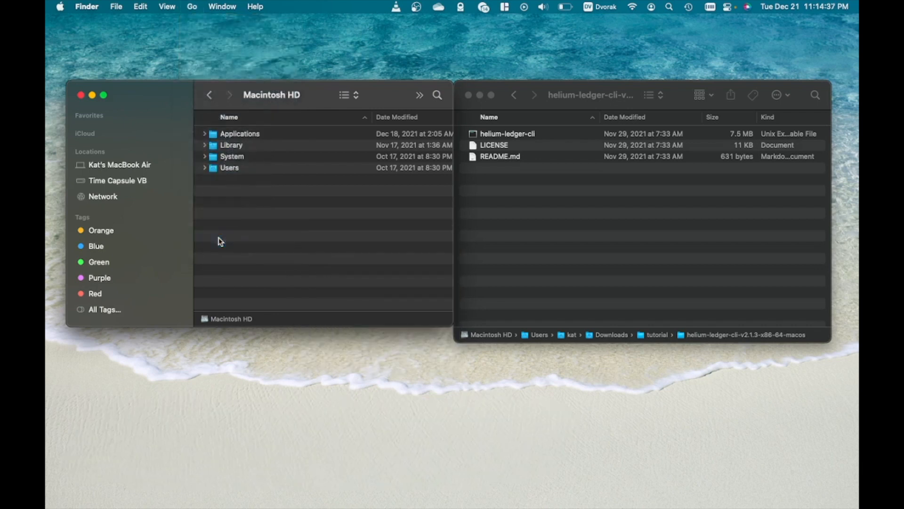
type("/usr/local/bin/")
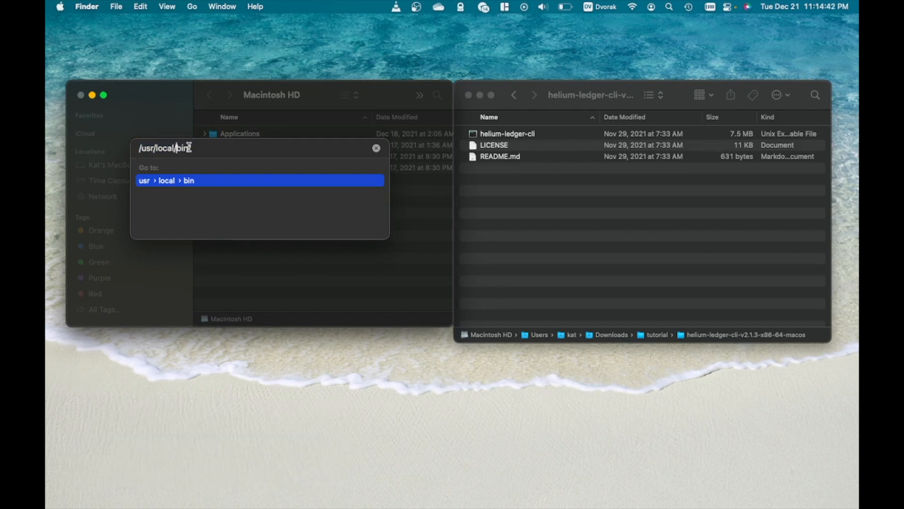
type("/")
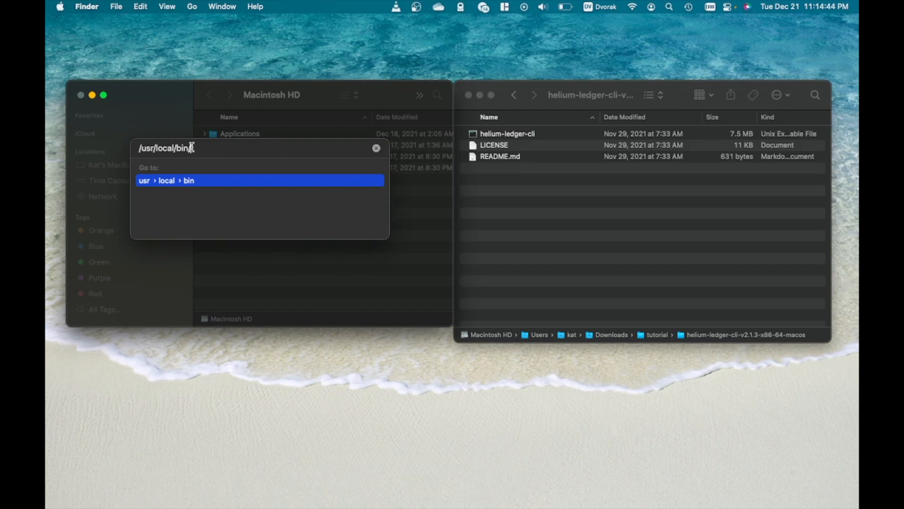
type("/")
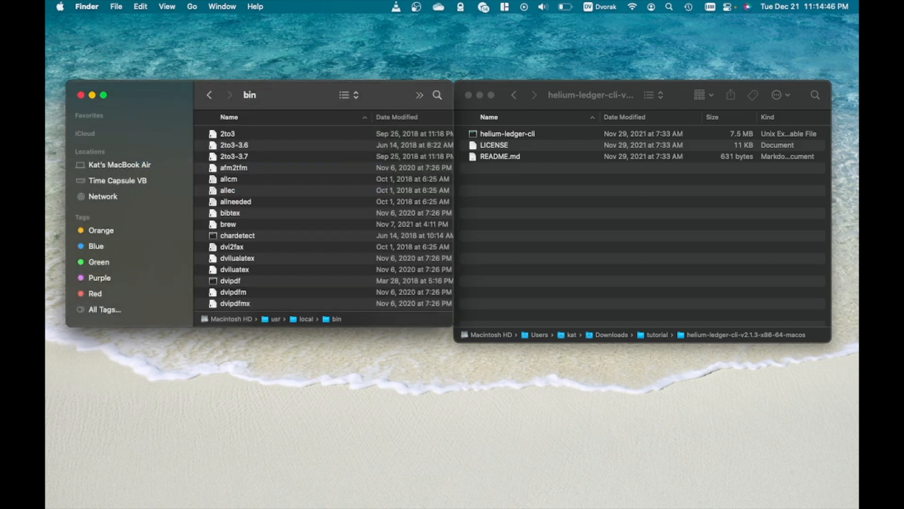
mouse_move(283, 151)
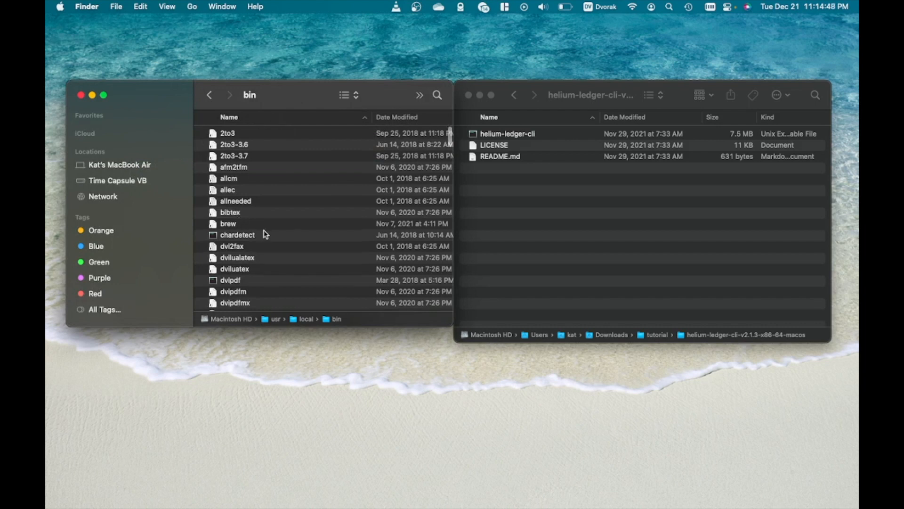
scroll("down", 3)
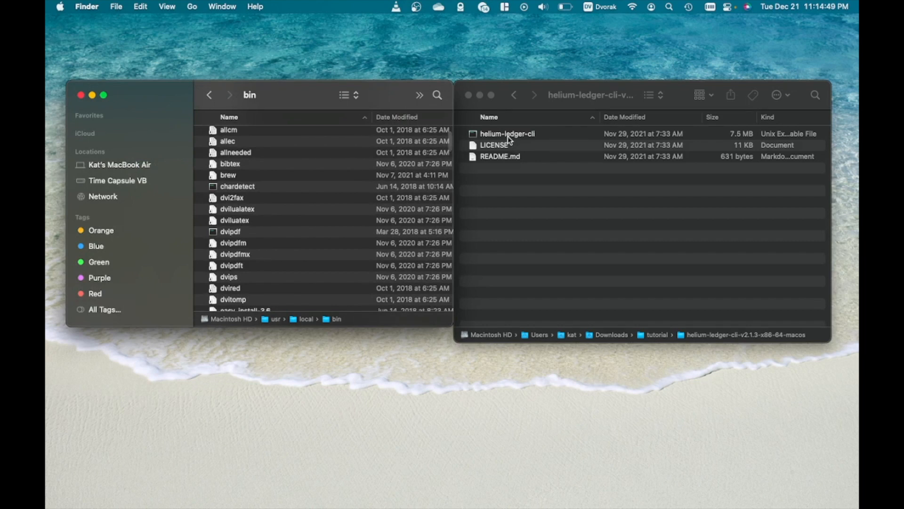
mouse_move(507, 138)
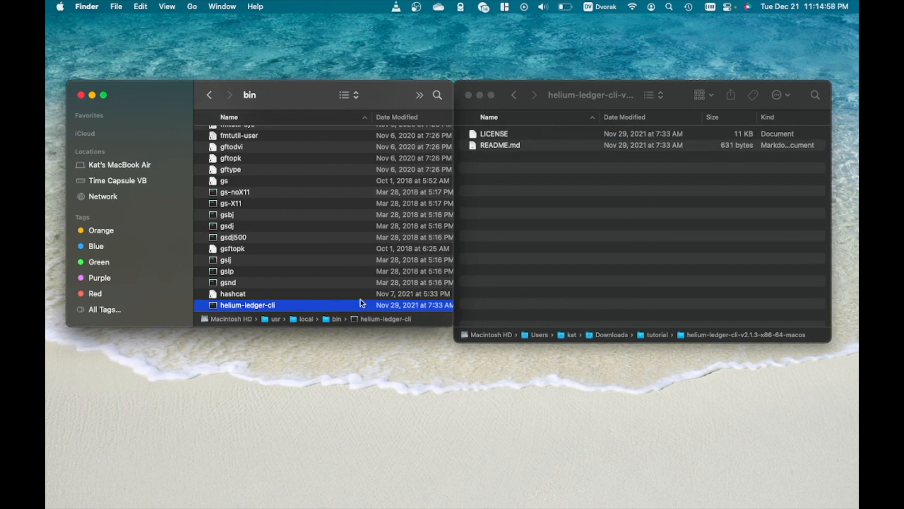
mouse_move(428, 381)
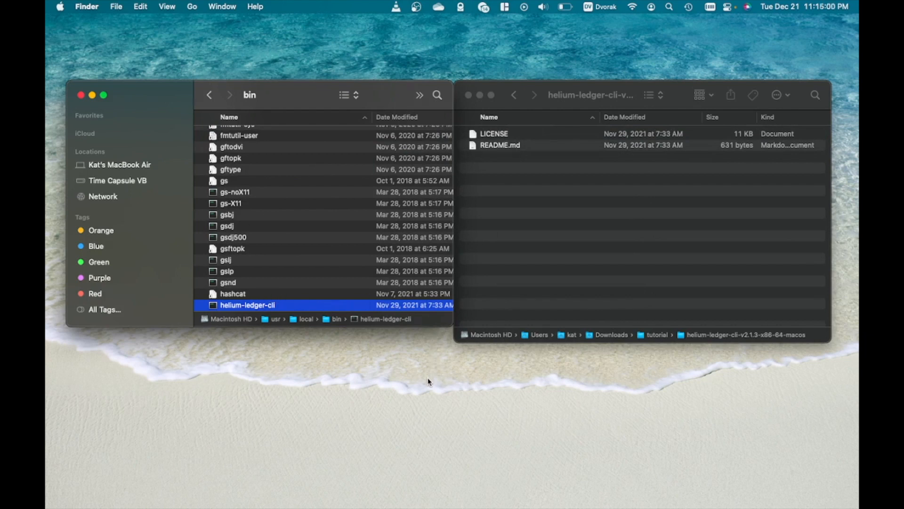
mouse_move(425, 389)
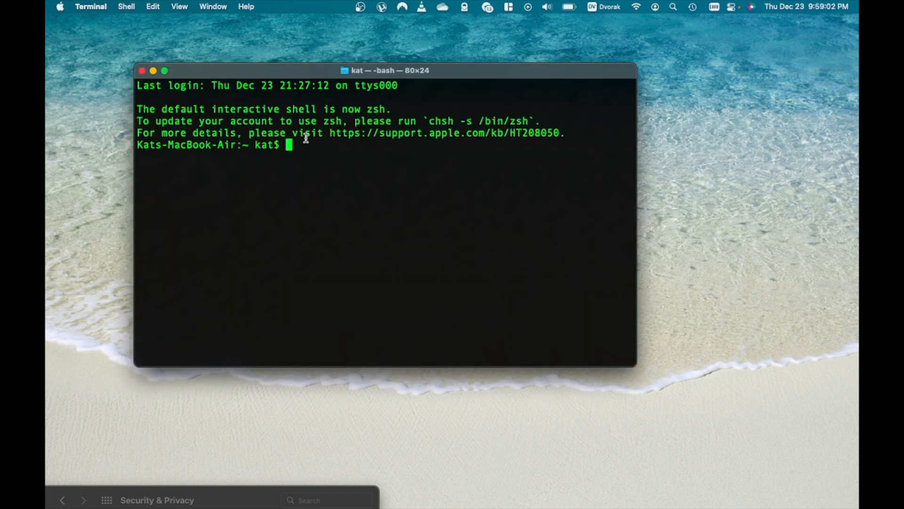
Enter helium-ledger-cli at the Terminal prompt using Tab completion
type("helium")
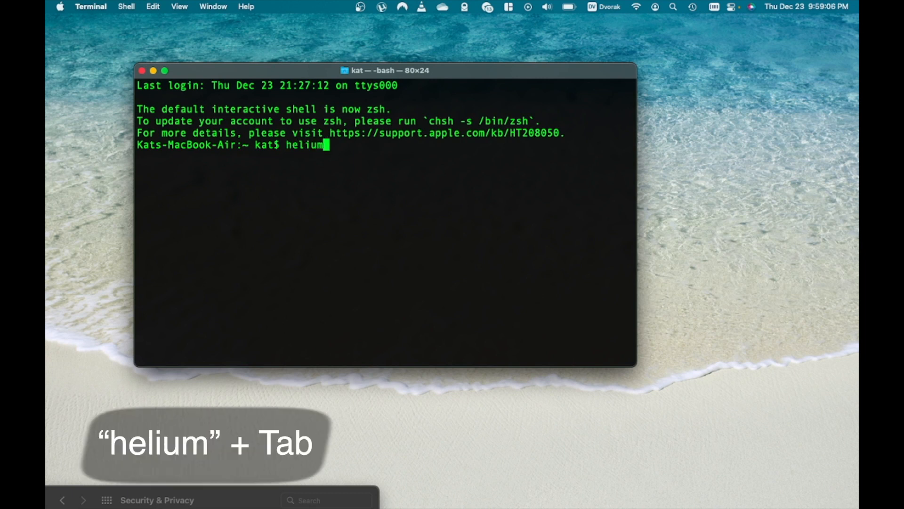
key("Tab")
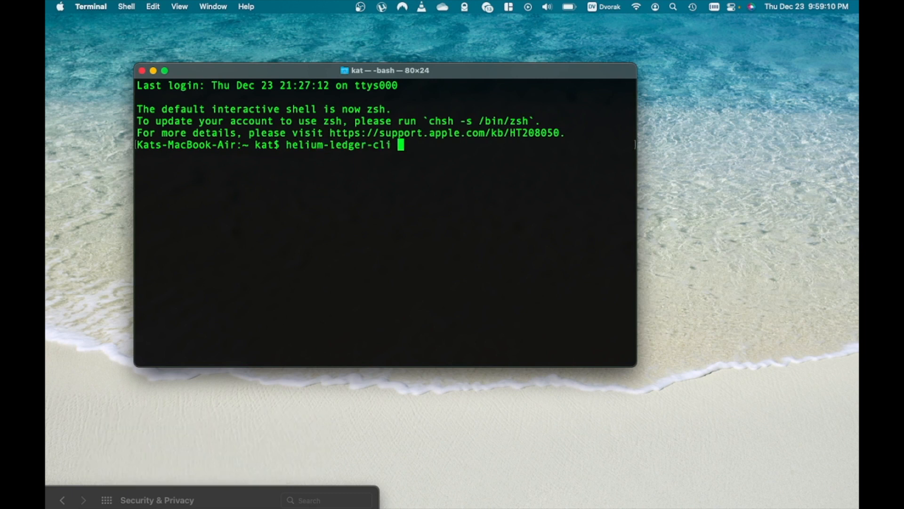
mouse_move(411, 145)
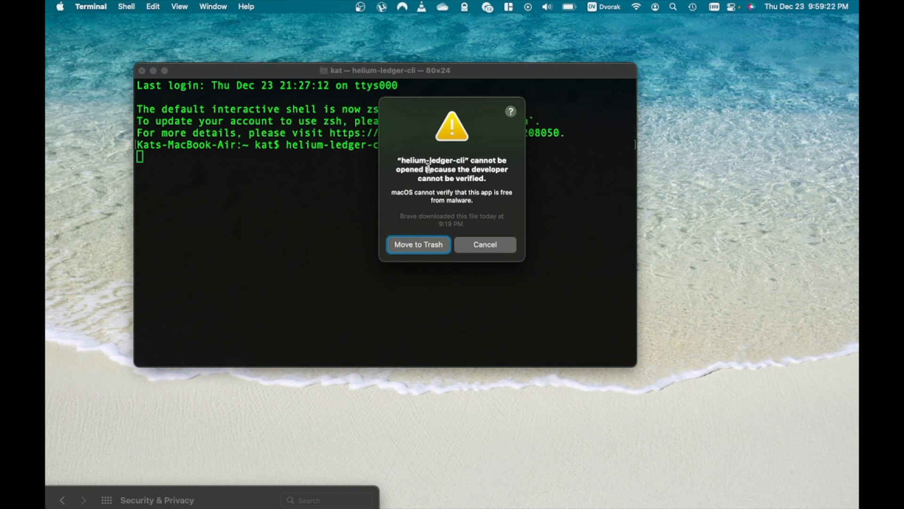
mouse_move(458, 175)
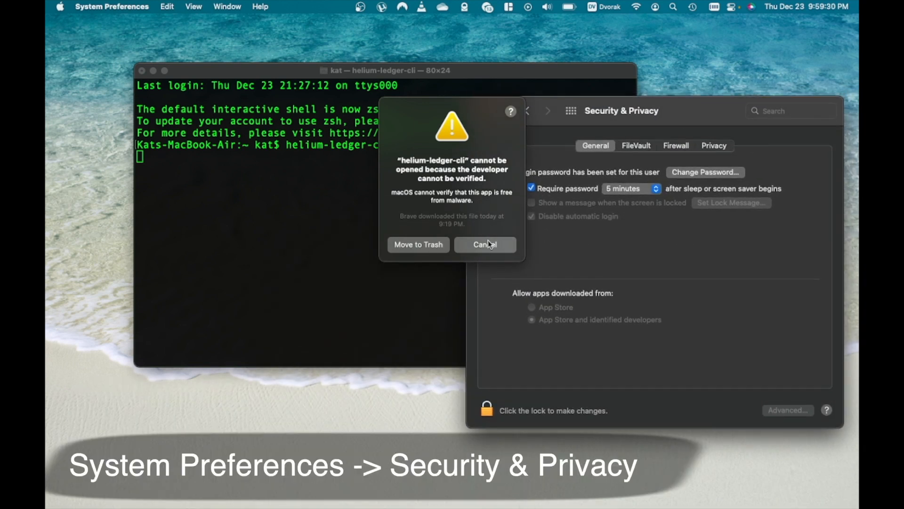
Cancel the unverified-developer warning and choose Allow Anyway for helium-ledger-cli in Security & Privacy
left_click(484, 244)
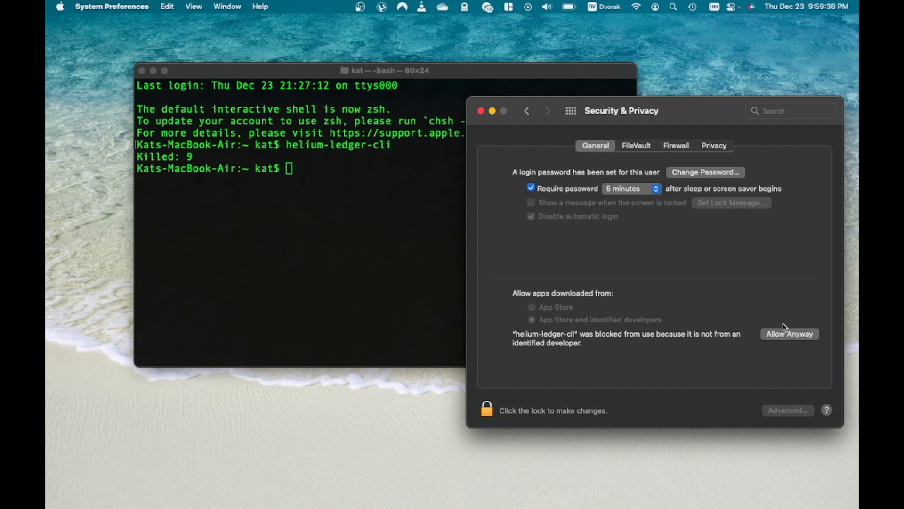
left_click(790, 333)
type("helium-ledger-cli")
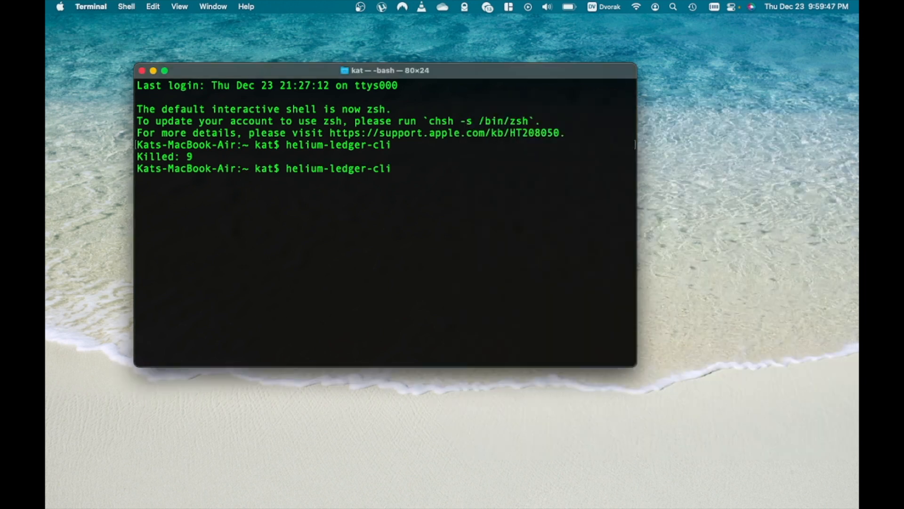
Rerun helium-ledger-cli, confirm Open, and review its 2.1.3 usage help and subcommands
key("Return")
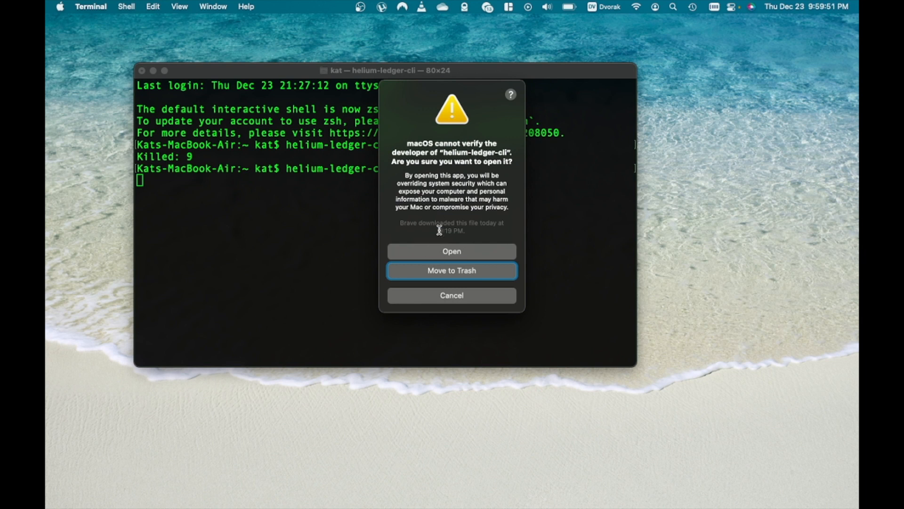
left_click(452, 250)
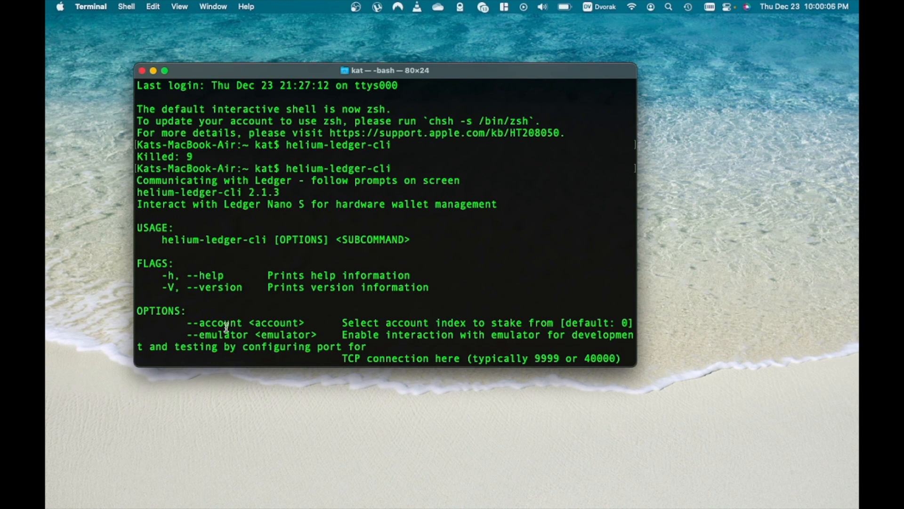
double_click(223, 334)
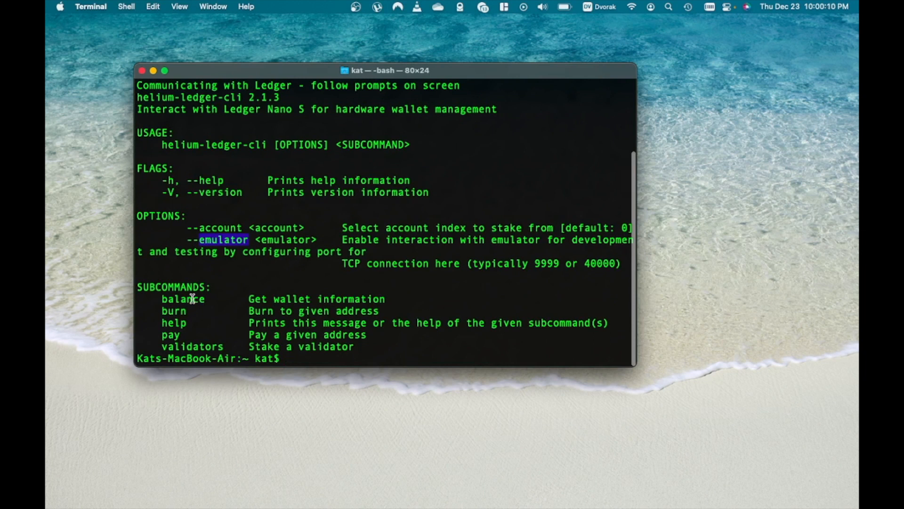
double_click(174, 311)
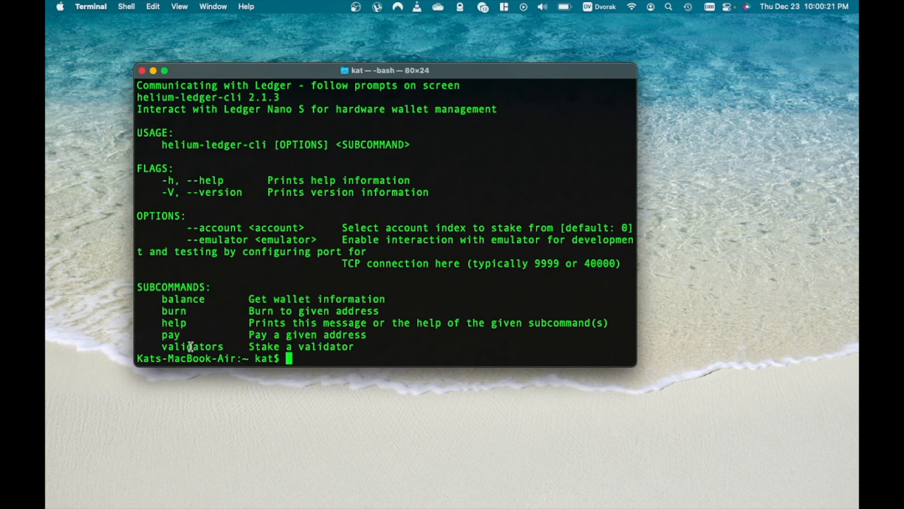
mouse_move(297, 359)
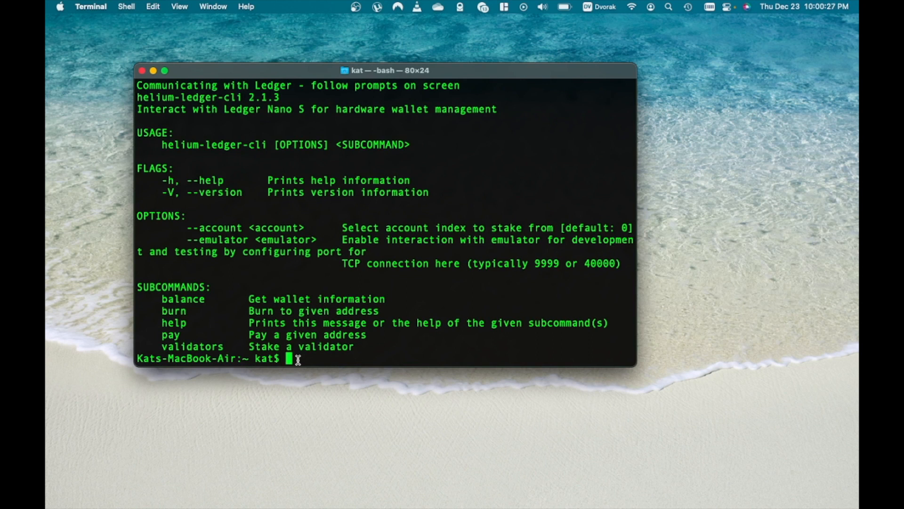
Run 'helium-ledger-cli balance', which errors that the app must be waiting for a command
type("helium-ledger-cli")
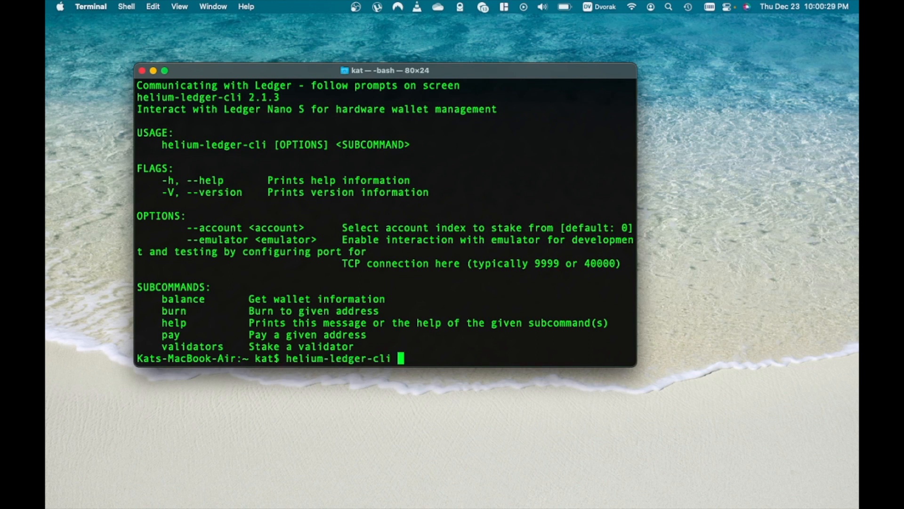
type("balan")
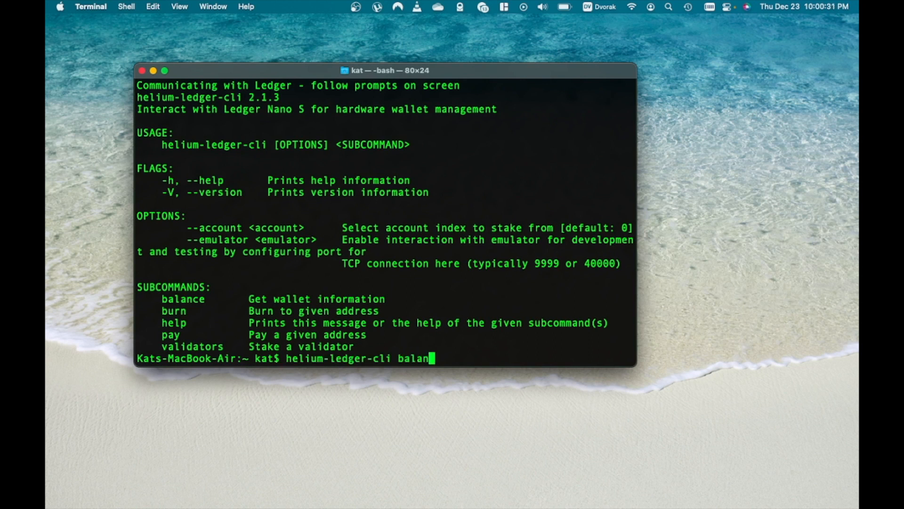
type("ce")
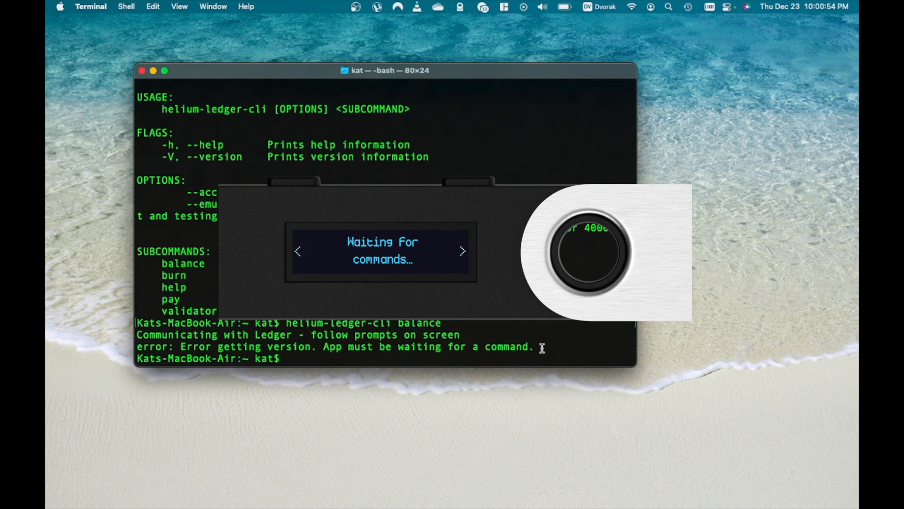
mouse_move(330, 362)
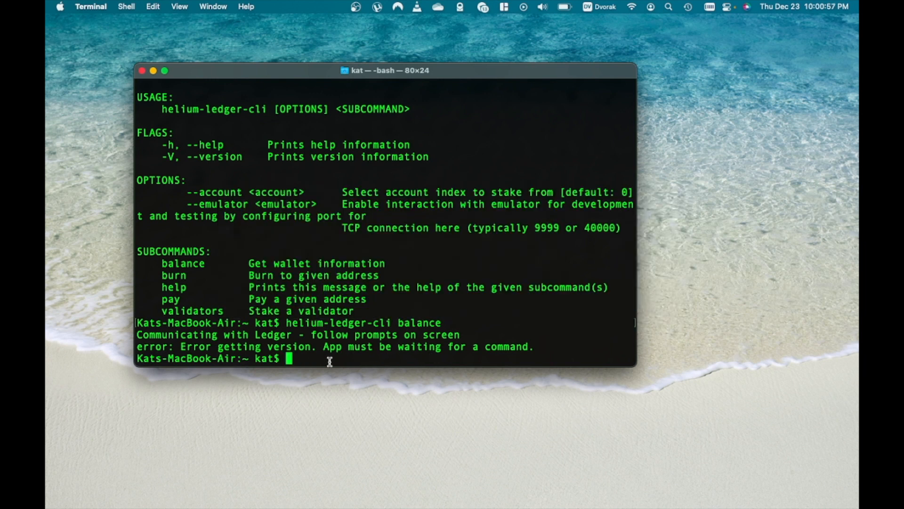
Run helium-ledger-cli balance to print the wallet address and 0.95000000 HNT, then select the address
type("helium-ledger-cli balance")
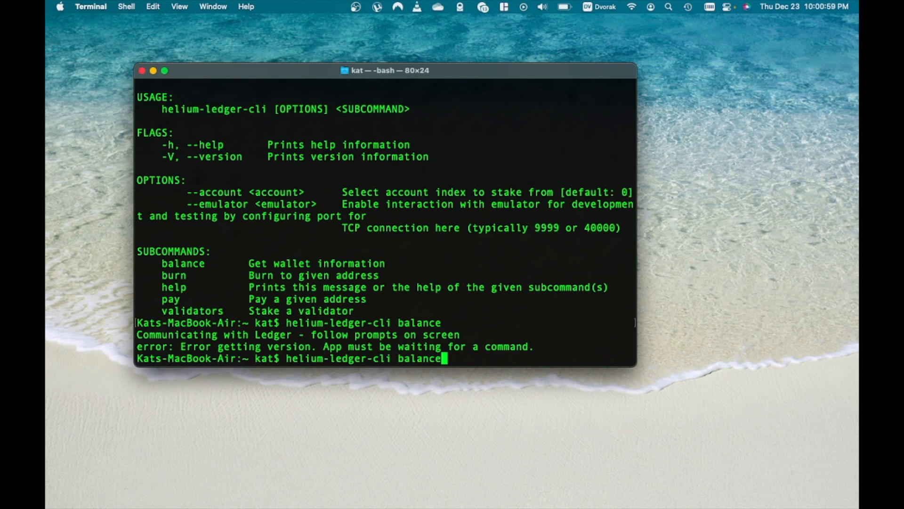
mouse_move(453, 358)
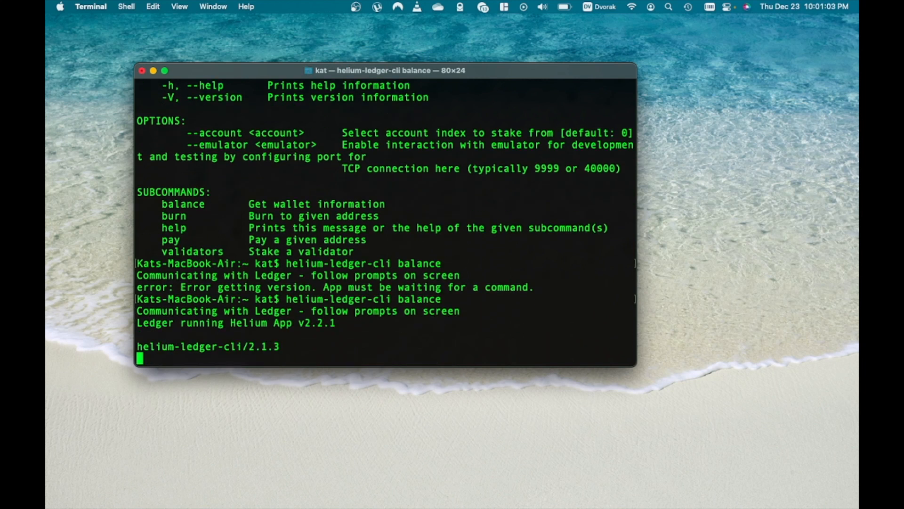
key("Return")
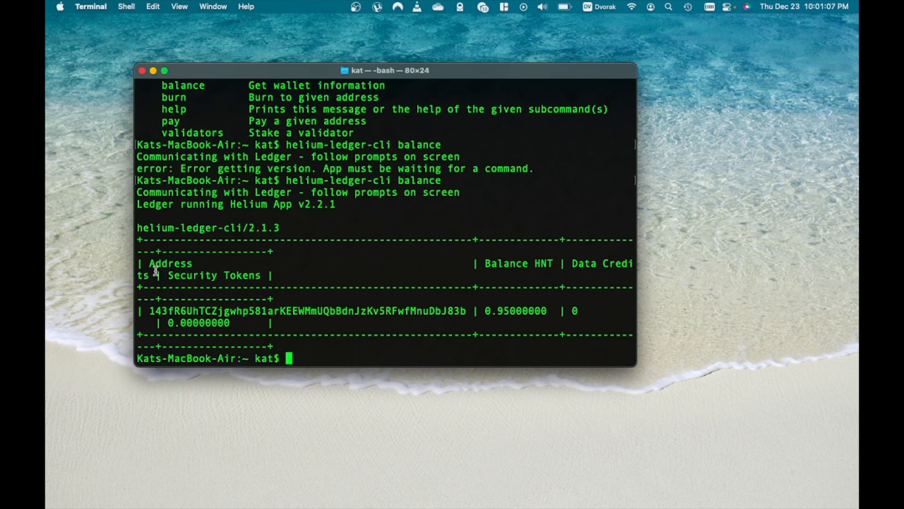
left_click_drag(148, 310, 470, 310)
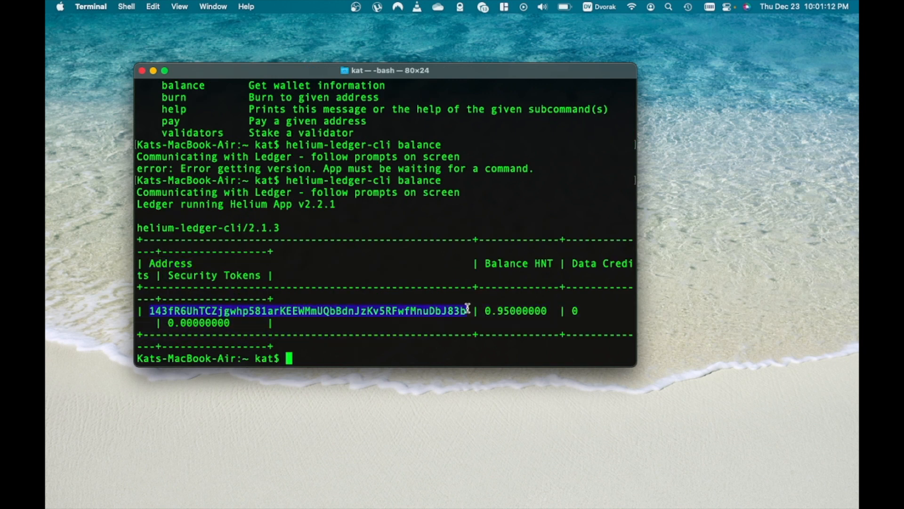